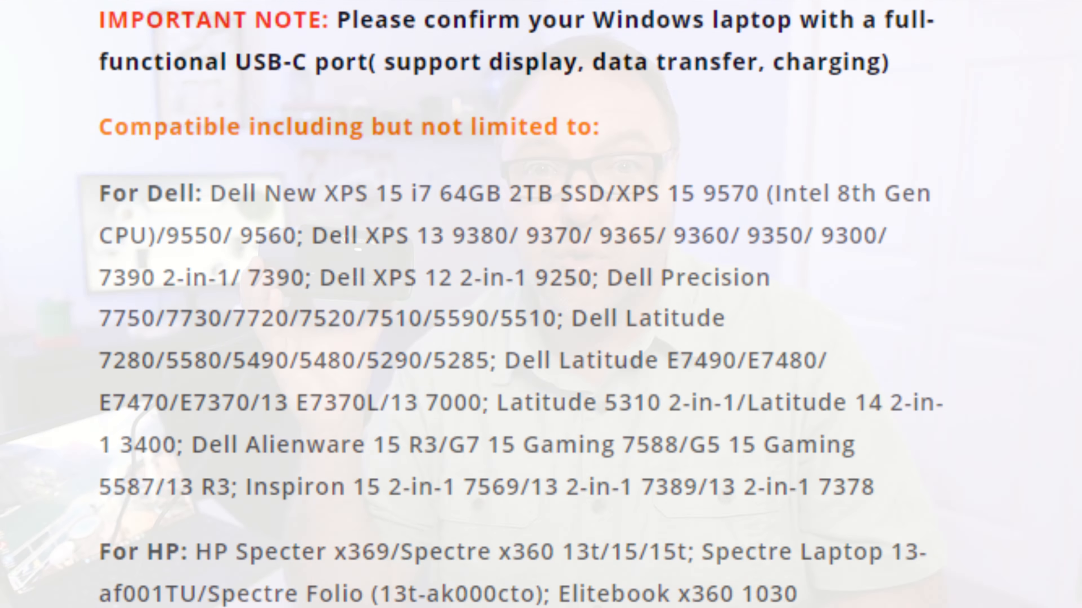
scroll(down, 3)
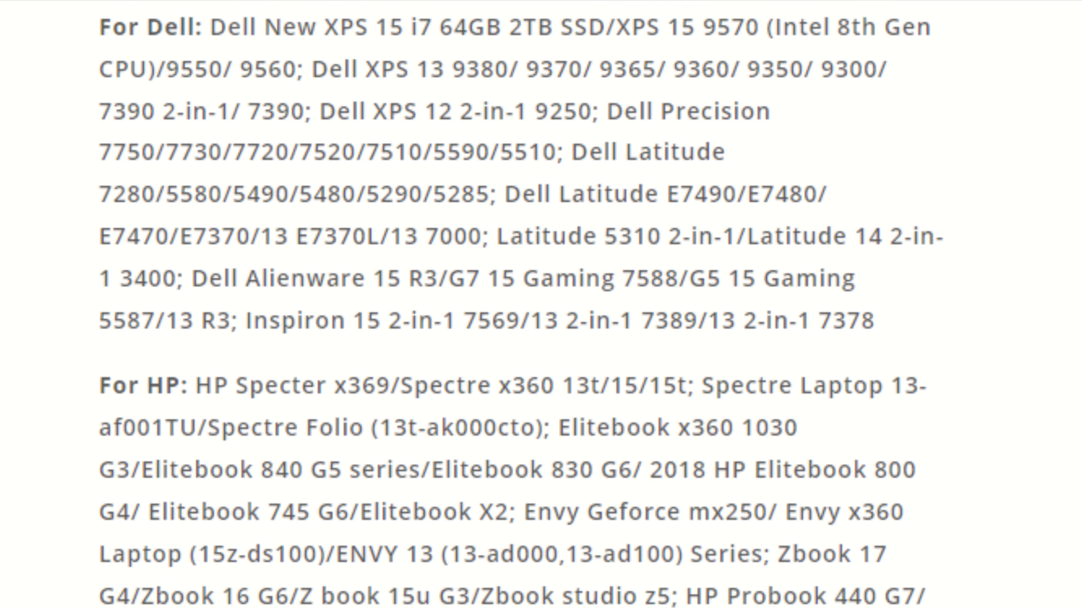
scroll(down, 3)
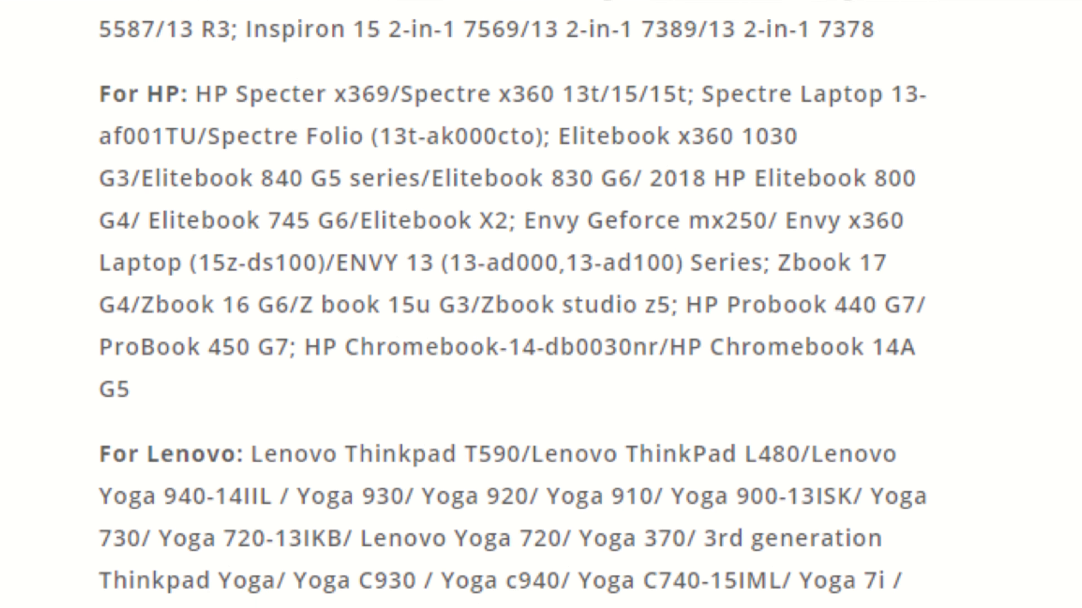